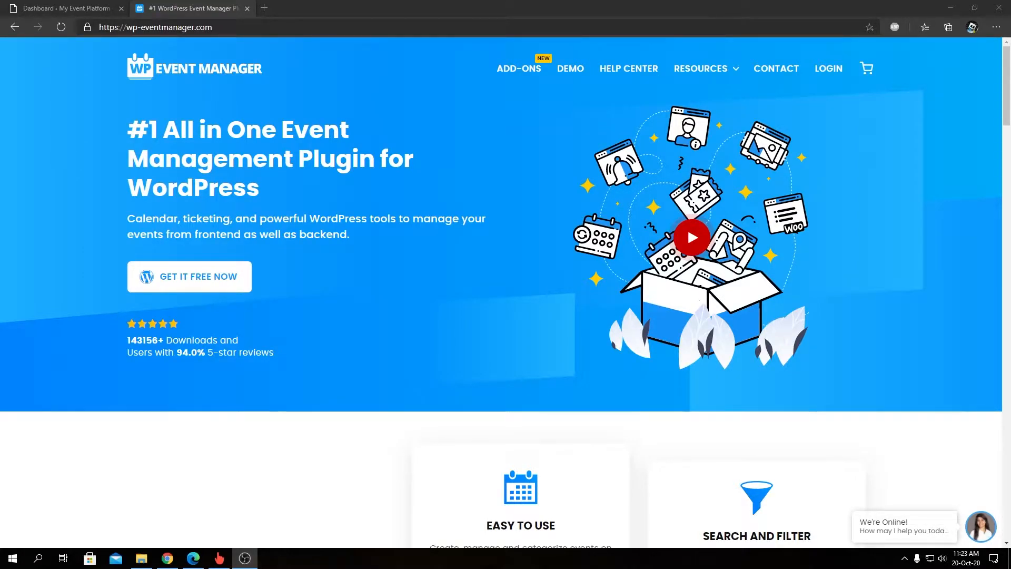
mouse_move(957, 317)
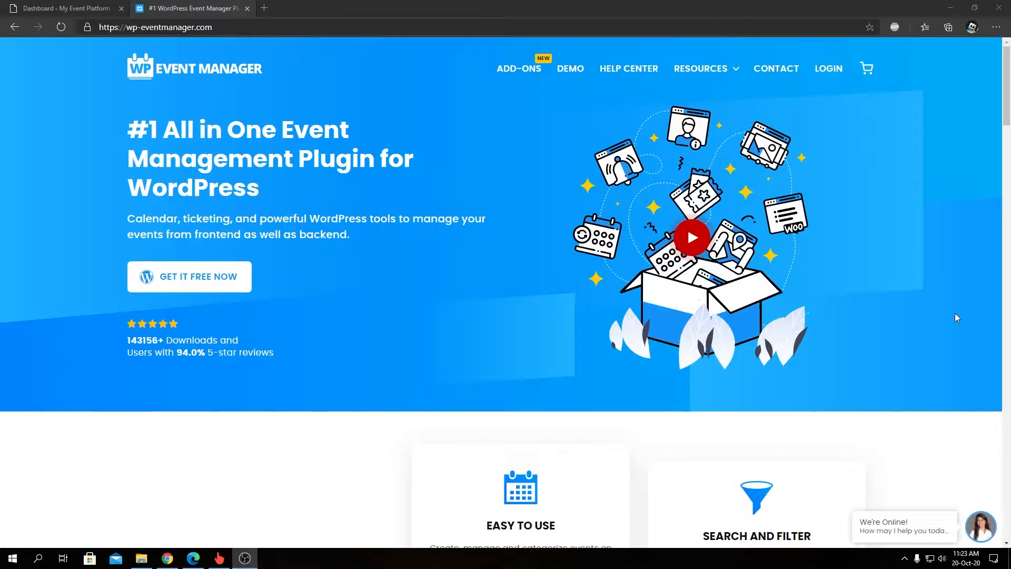
mouse_move(920, 315)
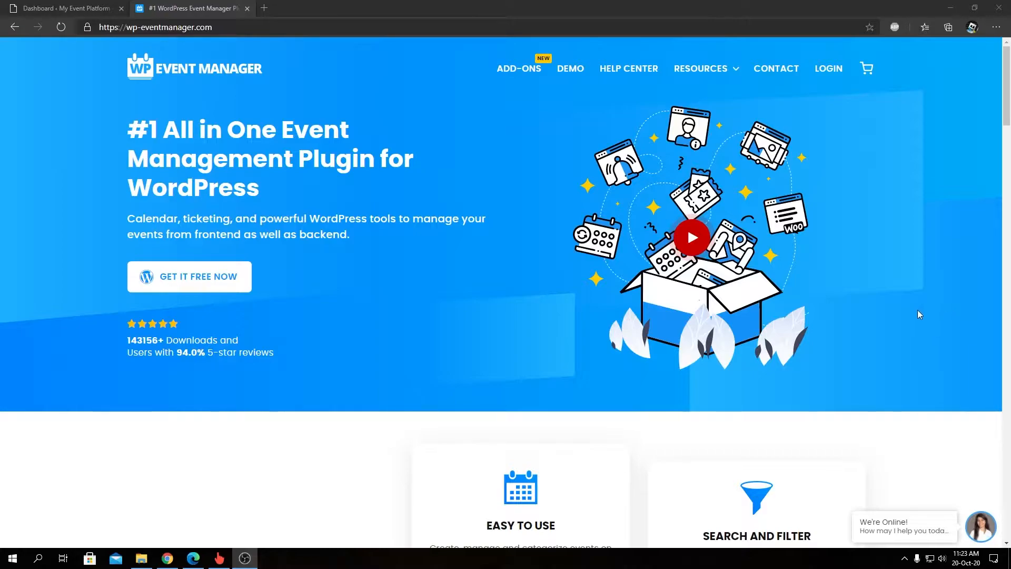
- Browse the ADD-ONS Plugins catalogue down to the Contact Organizer card
left_click(518, 69)
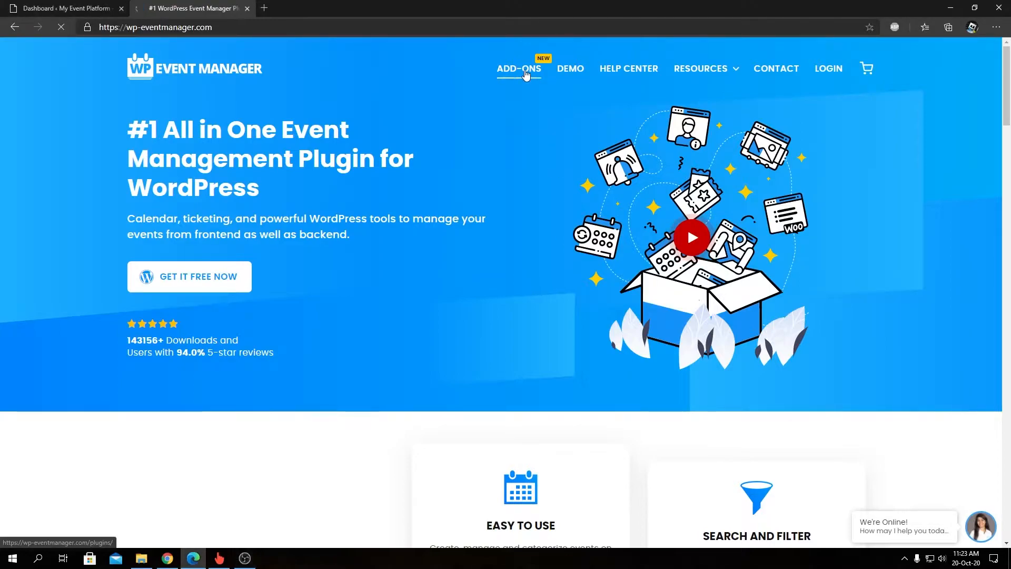
left_click(519, 68)
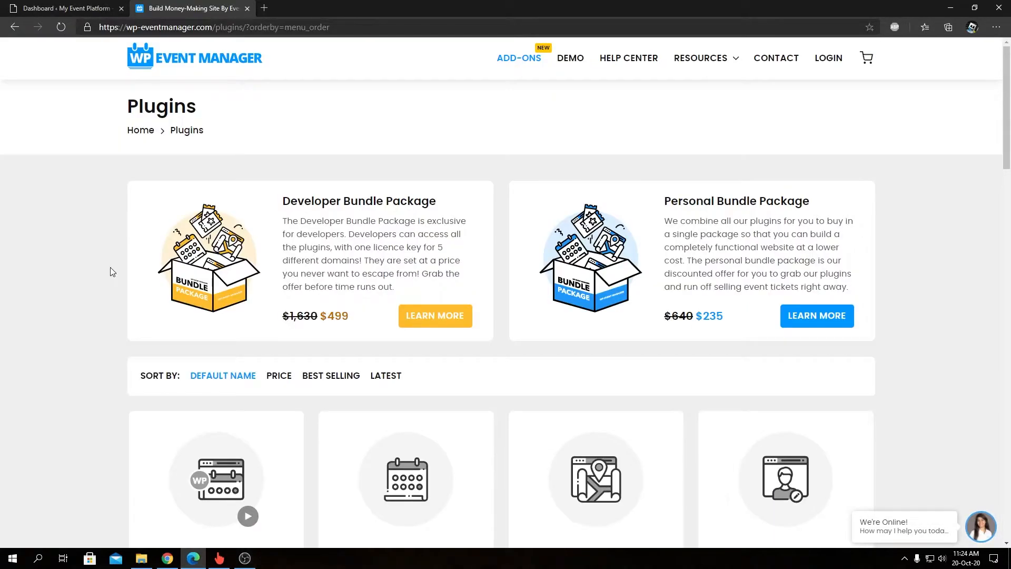
scroll("down", 3)
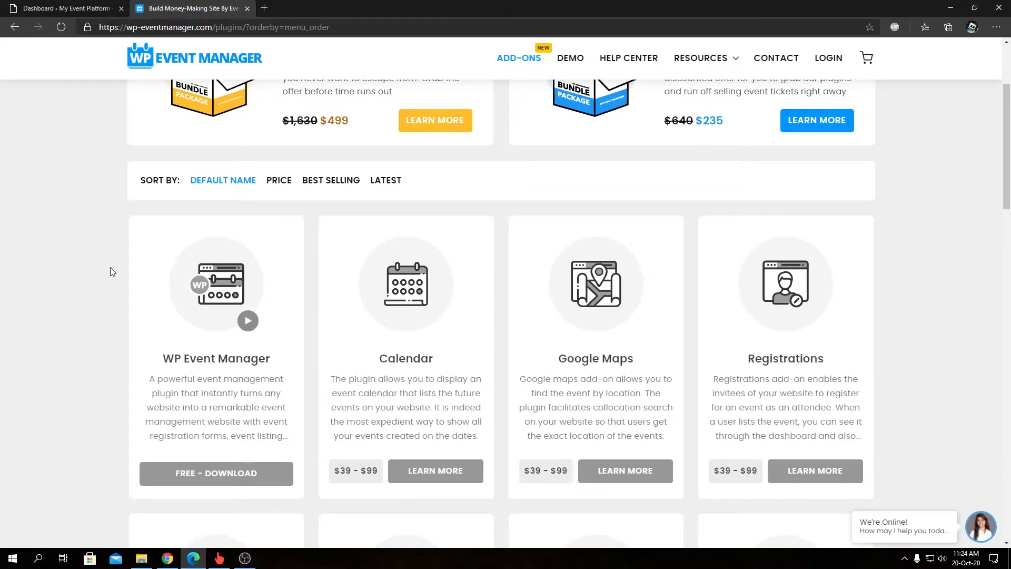
scroll("down", 3)
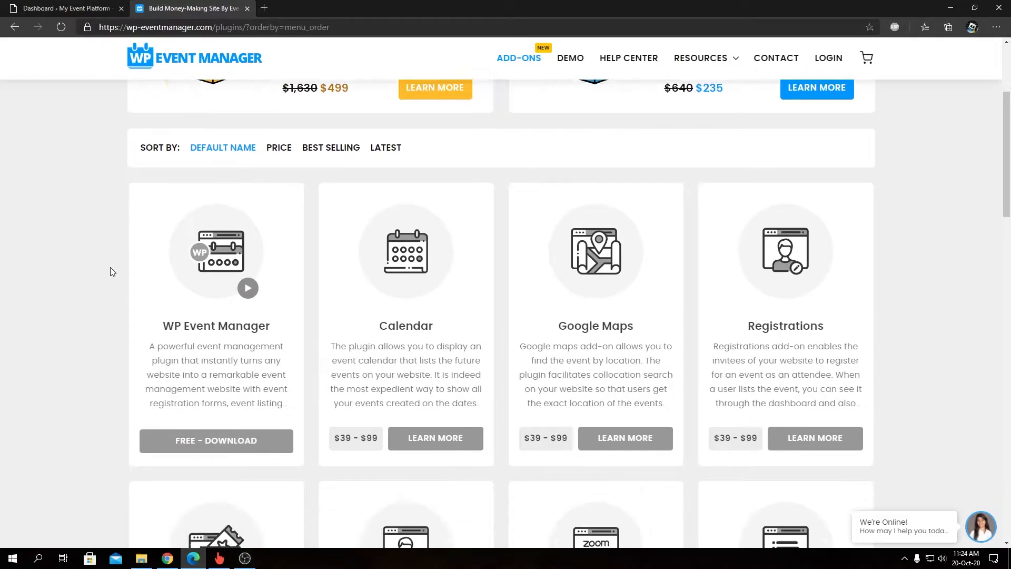
scroll("down", 3)
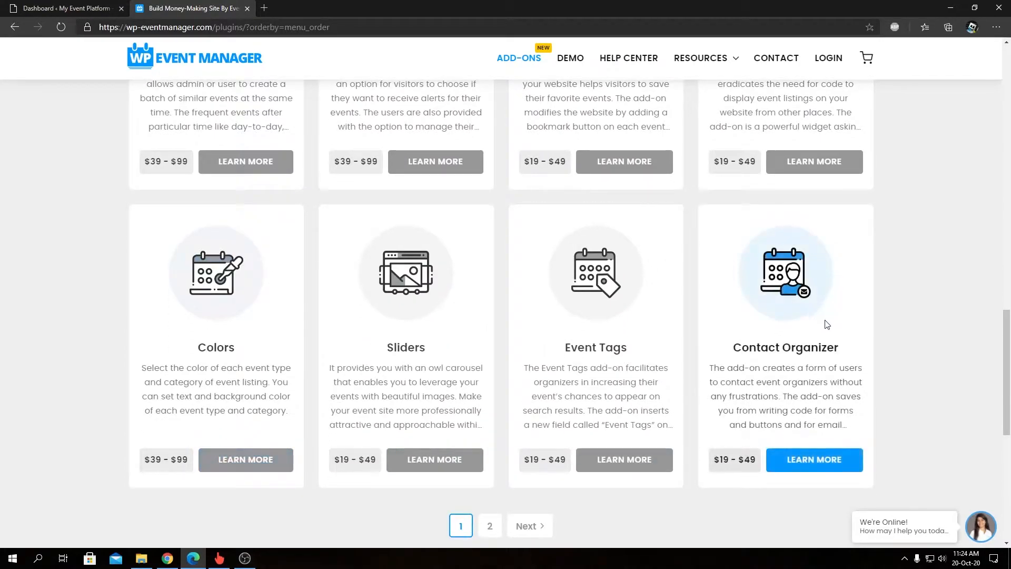
mouse_move(814, 459)
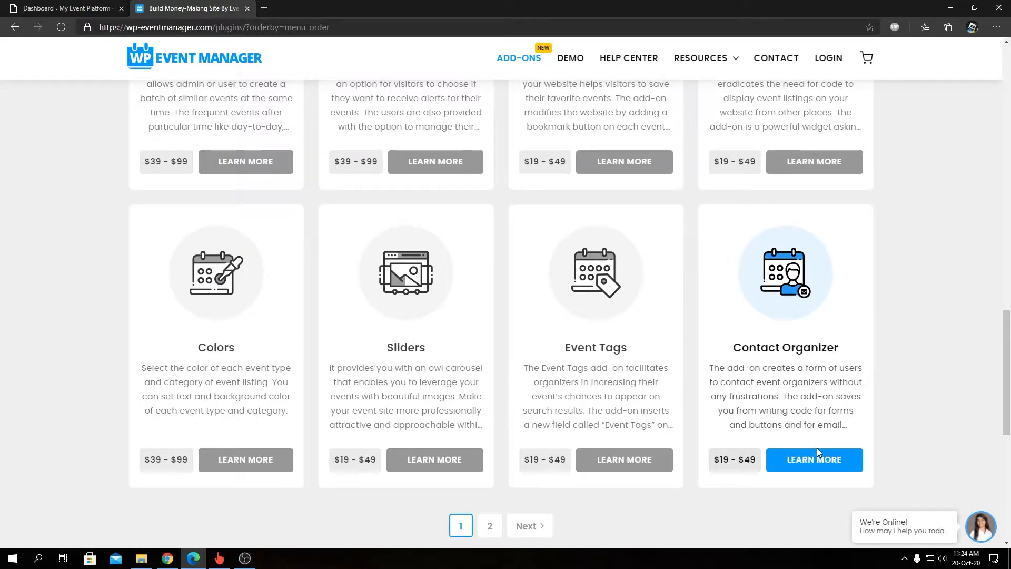
- View the Contact Organizer product page with its $19 personal and $49 developer licences
left_click(815, 459)
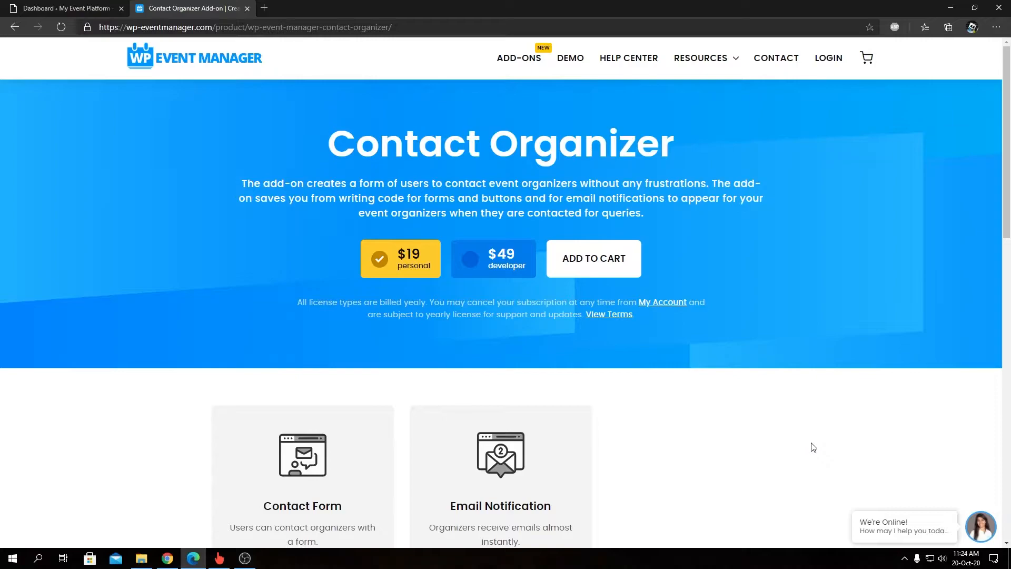
mouse_move(783, 444)
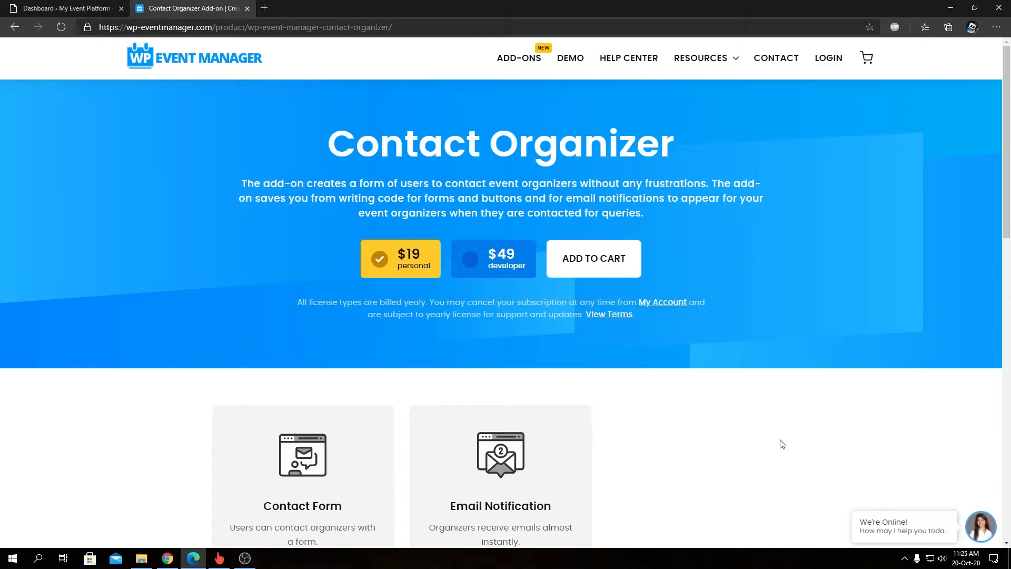
scroll("down", 3)
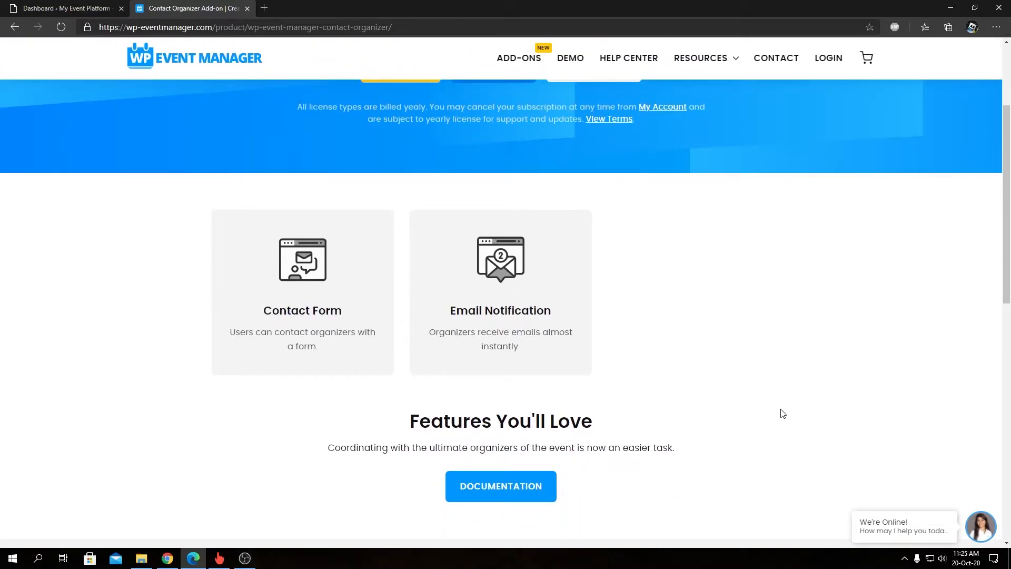
scroll("down", 3)
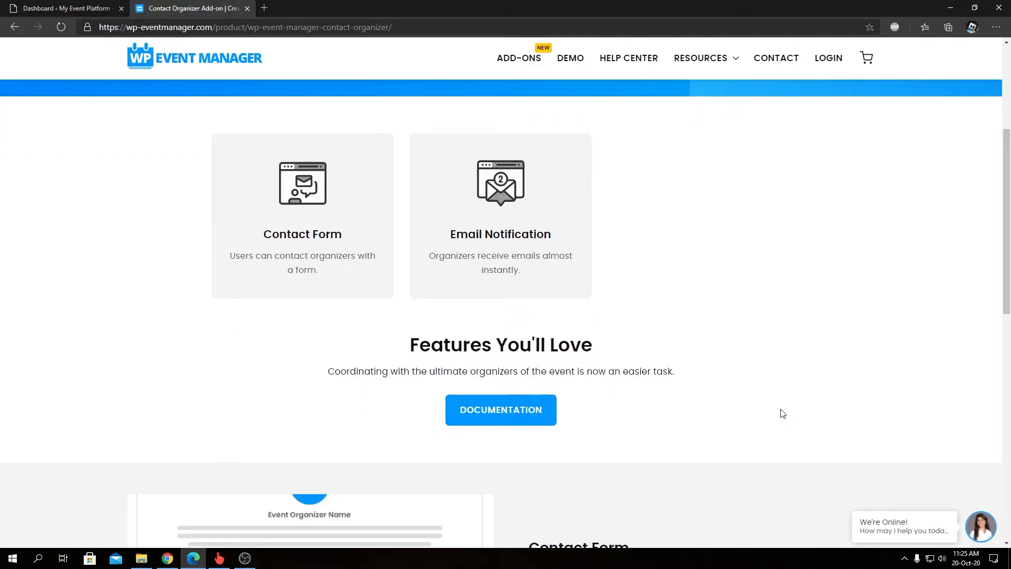
mouse_move(316, 309)
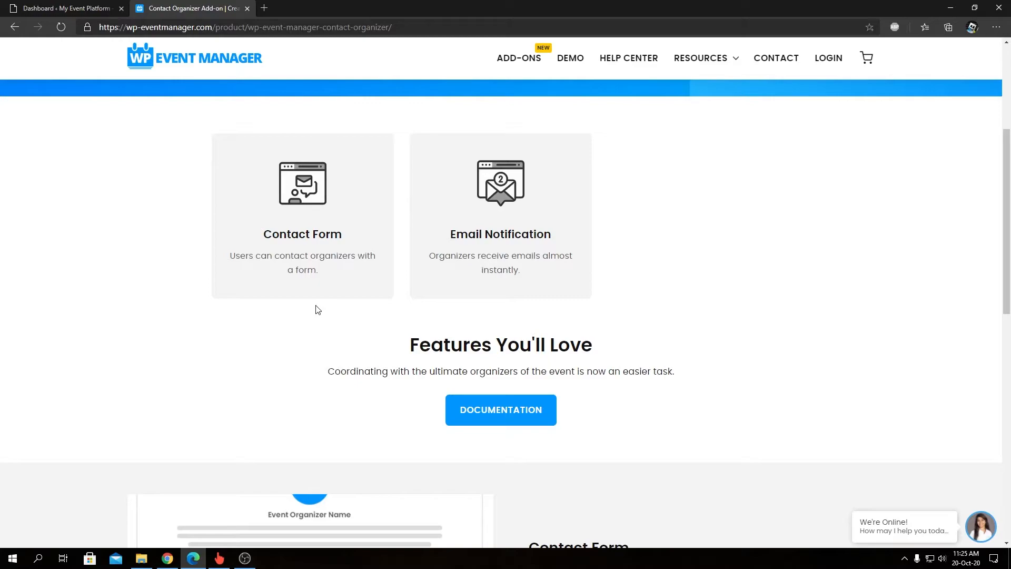
mouse_move(671, 451)
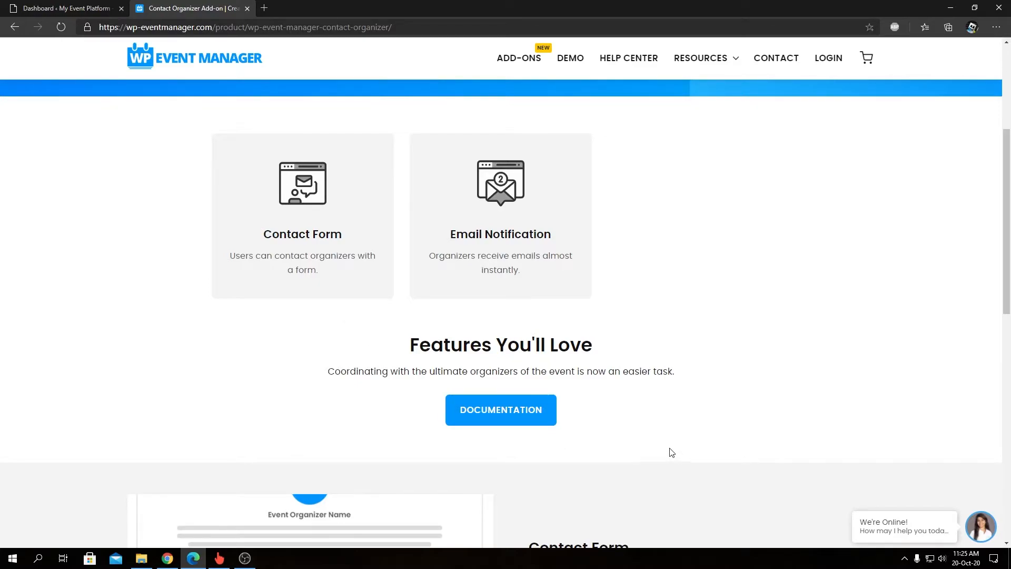
mouse_move(592, 425)
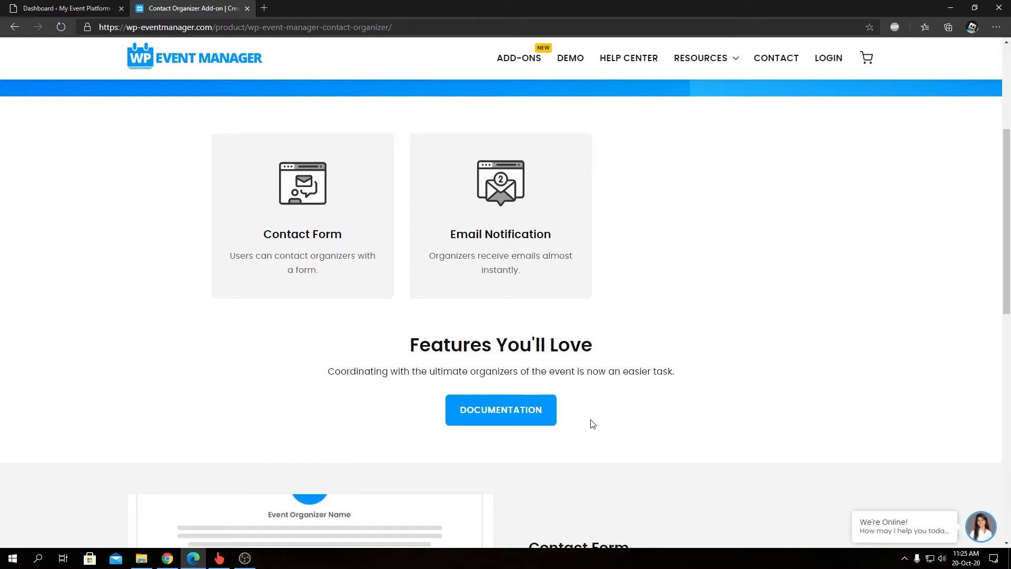
mouse_move(589, 420)
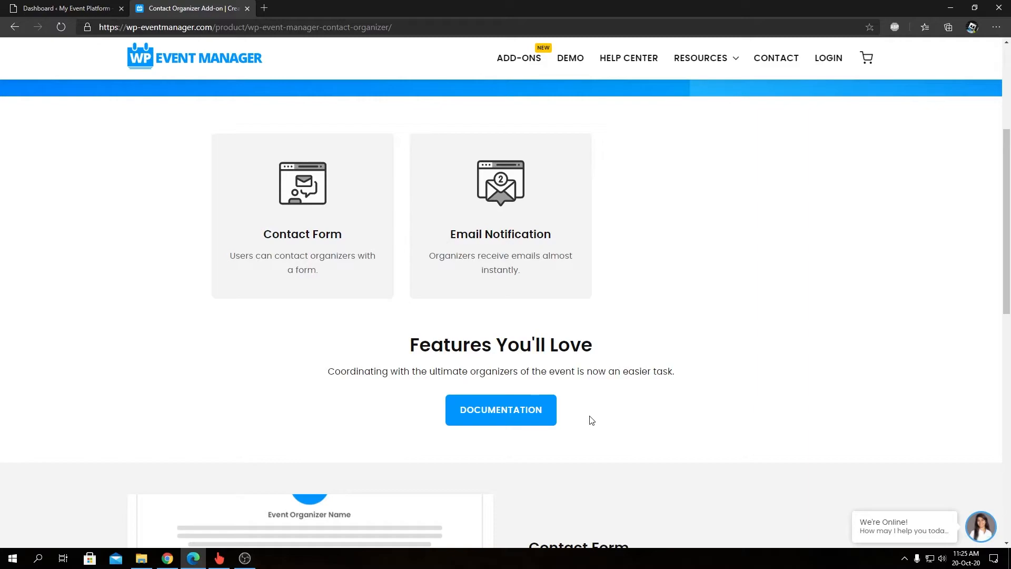
scroll("down", 3)
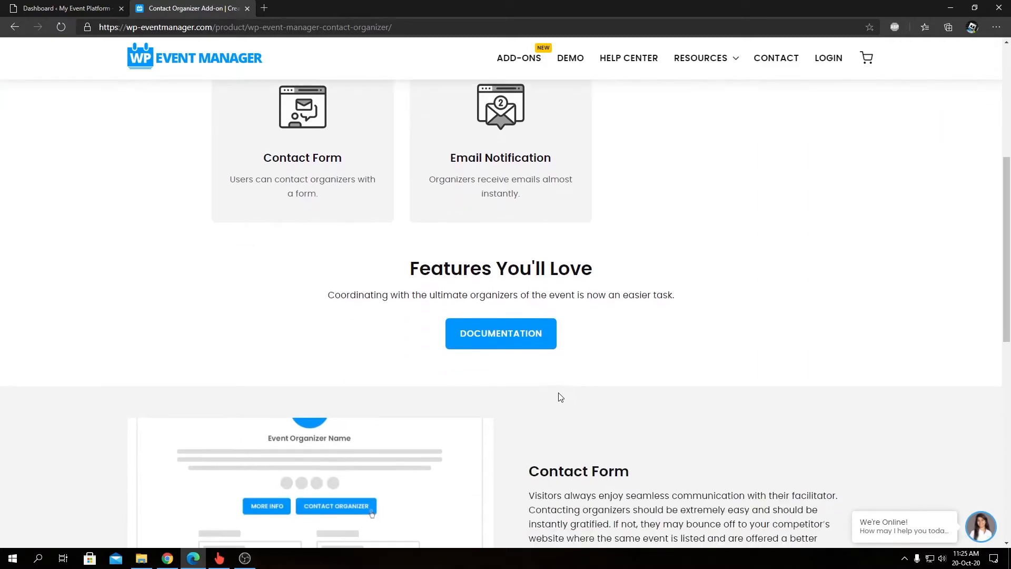
scroll("down", 3)
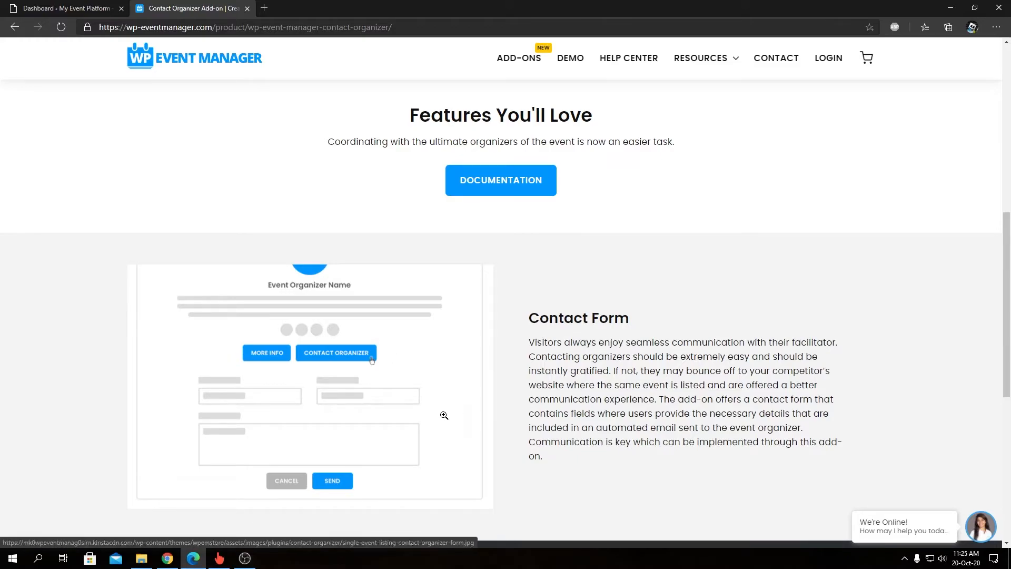
mouse_move(448, 410)
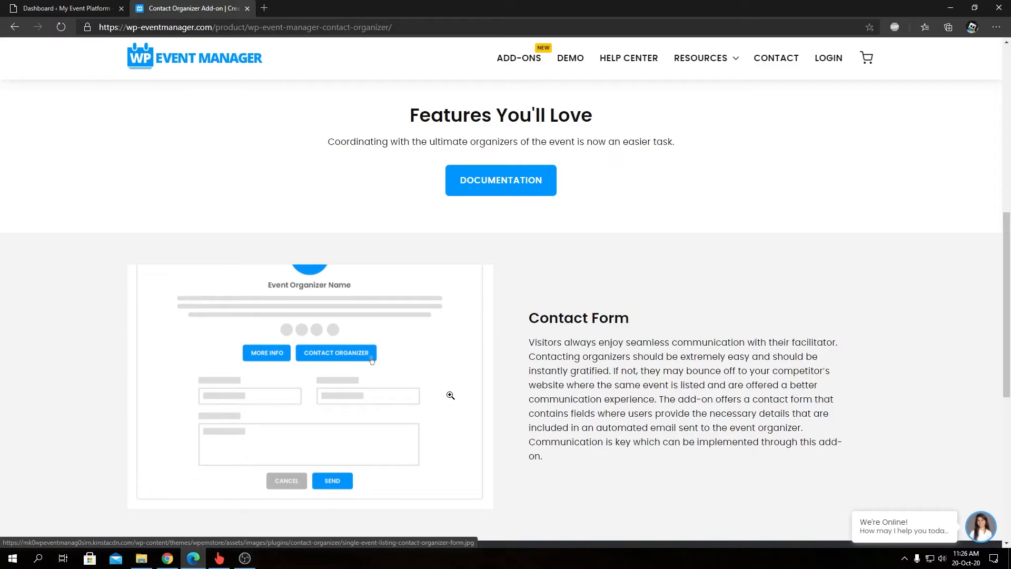
scroll("down", 3)
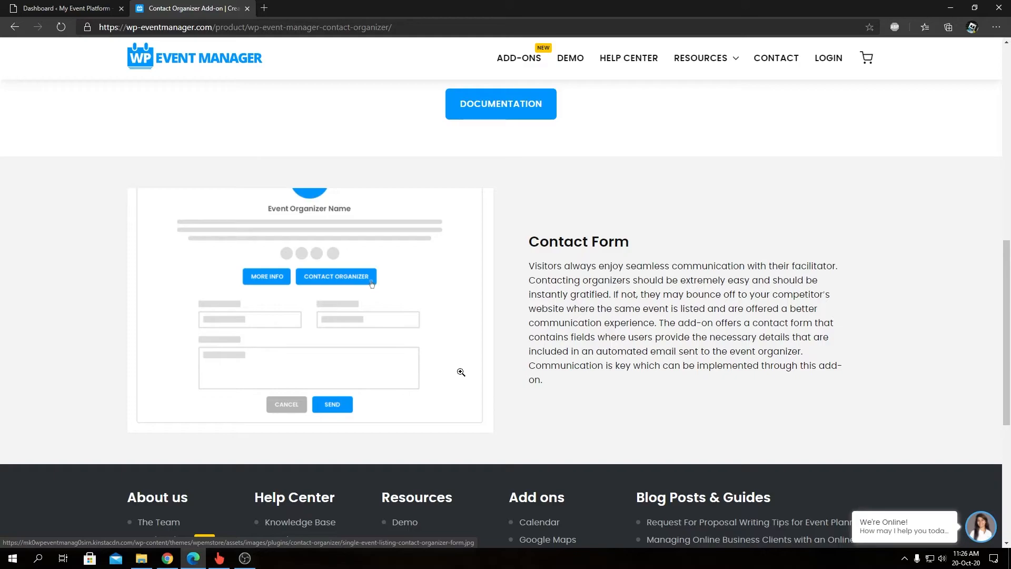
mouse_move(467, 329)
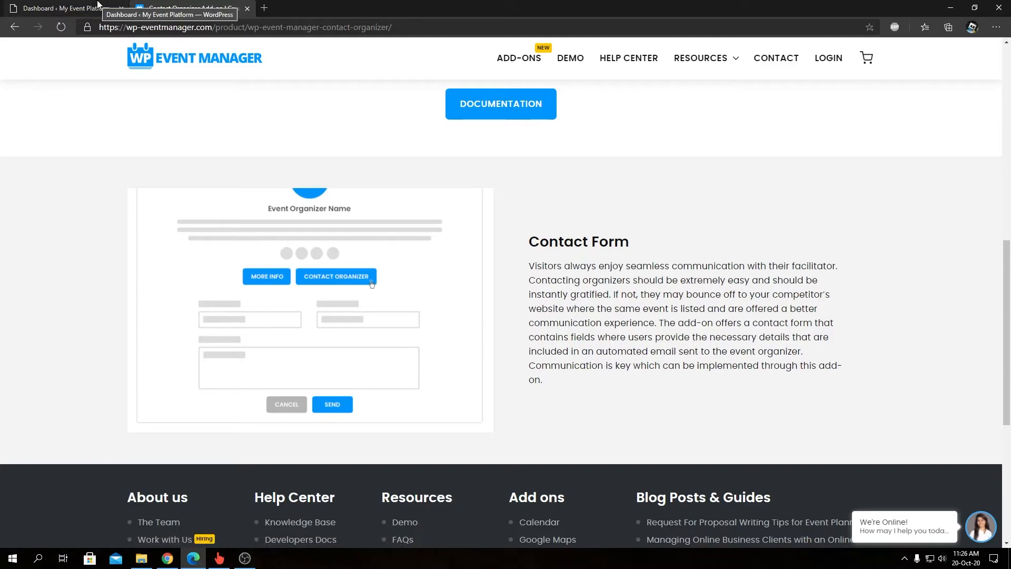
- Reach the Add Plugins upload area from the WordPress dashboard's Plugins menu
left_click(61, 8)
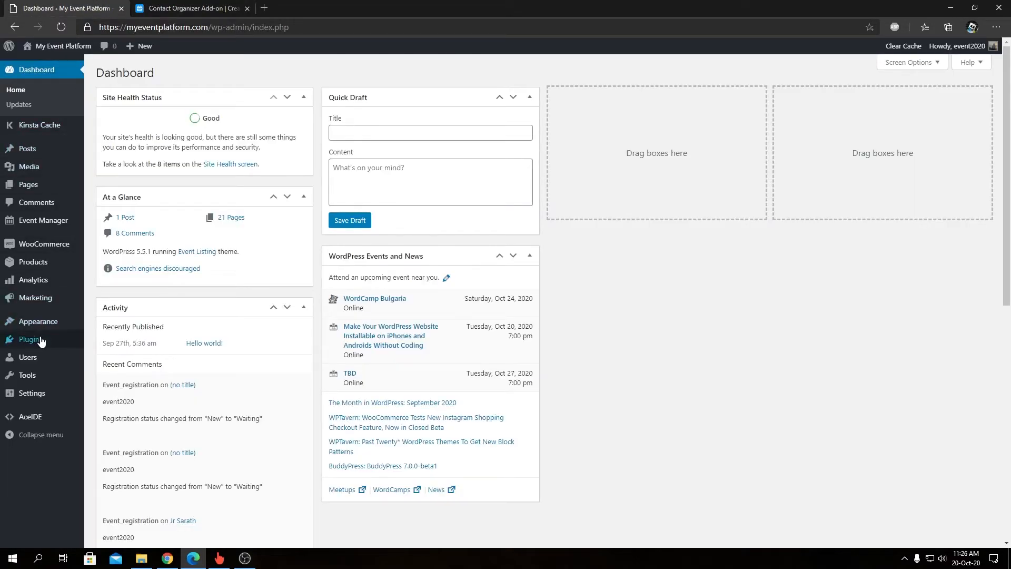
left_click(102, 355)
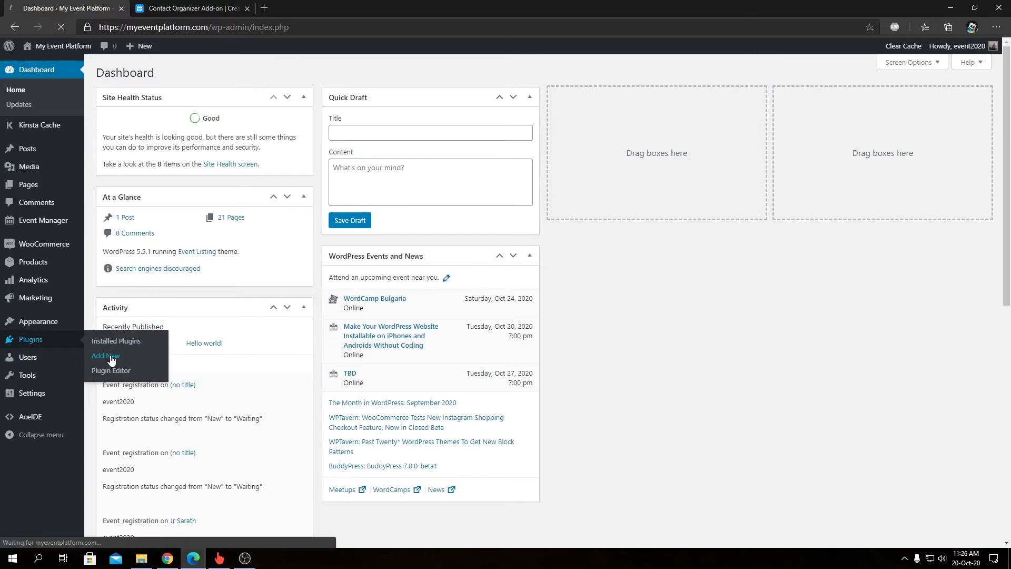
left_click(104, 355)
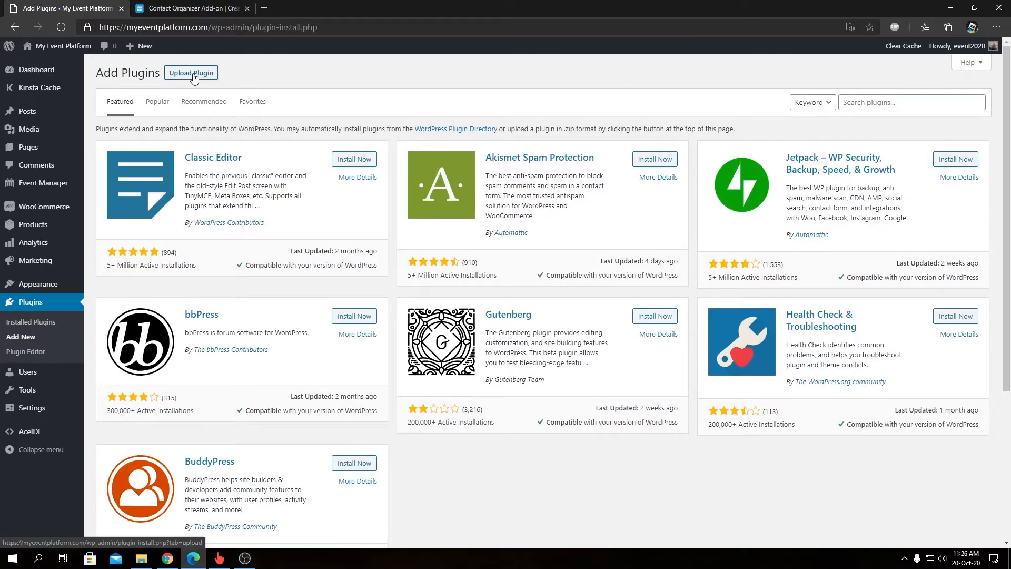
left_click(191, 73)
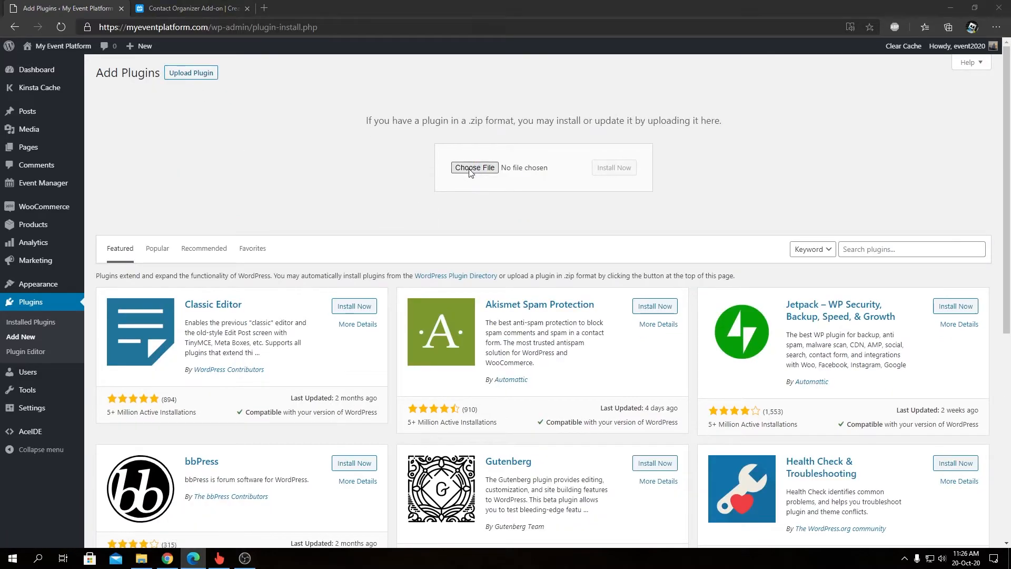
- Choose the wp-event-manager-contact-organizer zip and start installing it
left_click(475, 168)
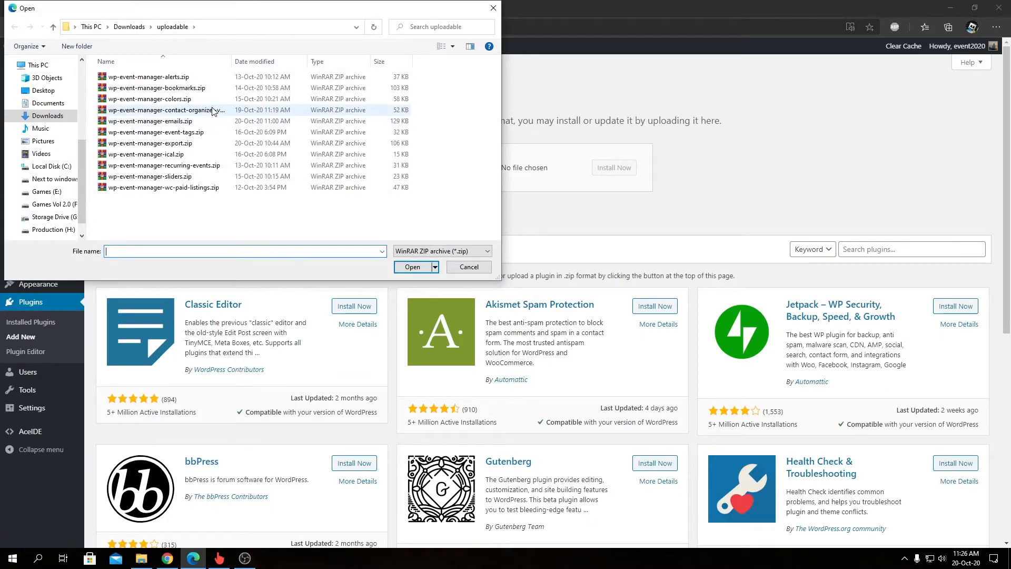
left_click(166, 110)
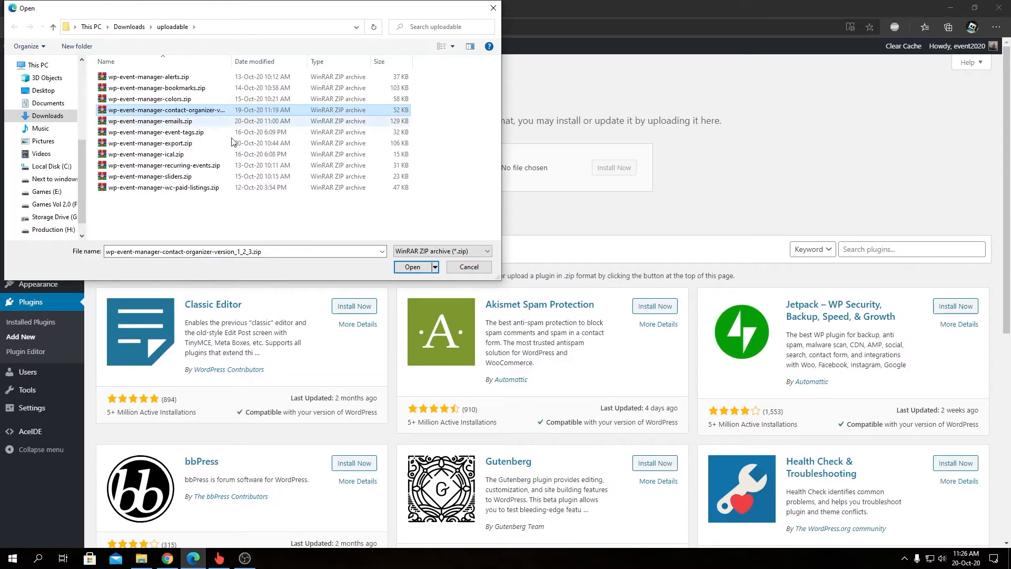
left_click(412, 266)
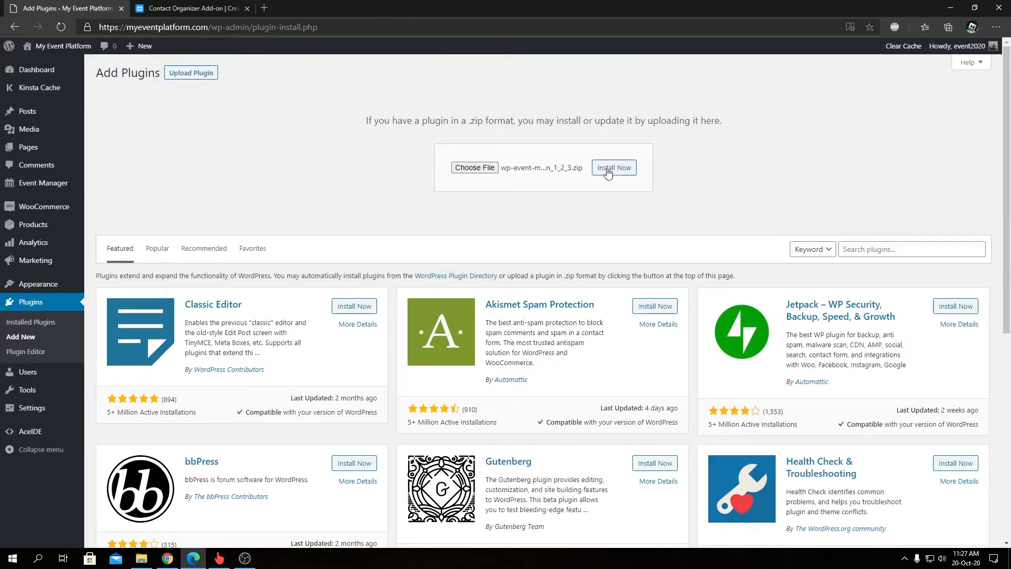
left_click(613, 167)
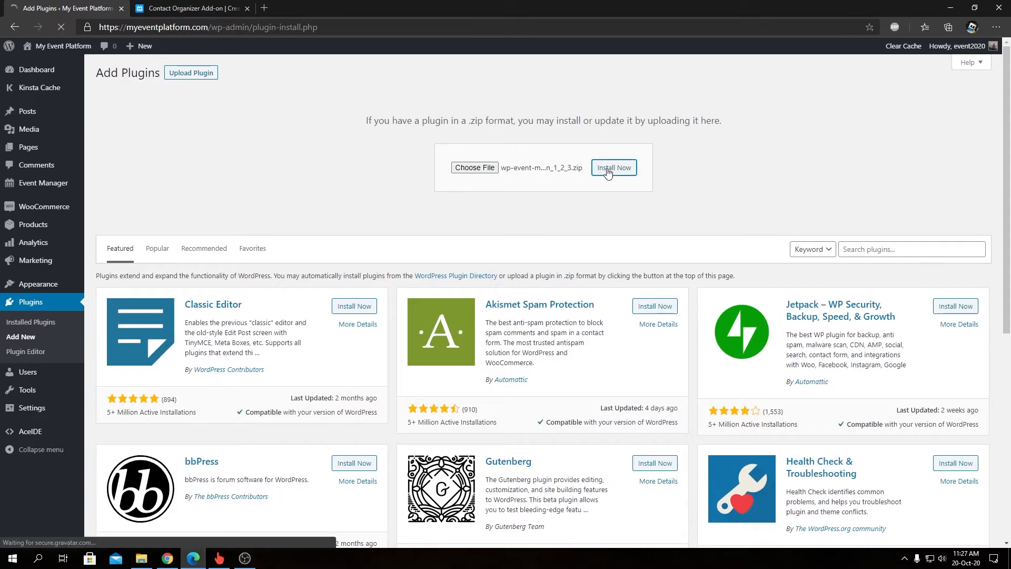
- Activate the freshly installed Contact Organizer plugin from the install result page
left_click(613, 167)
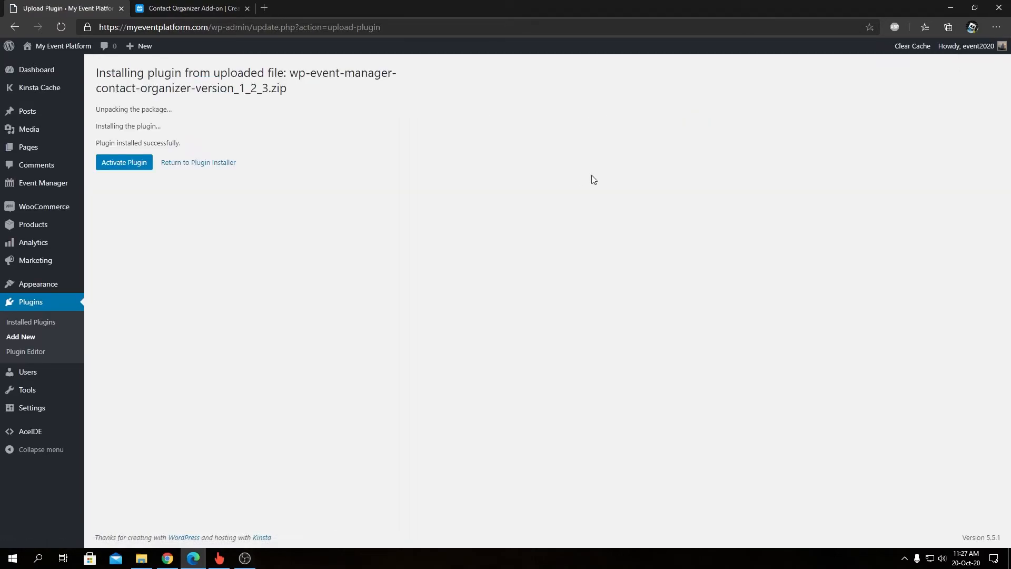
mouse_move(199, 231)
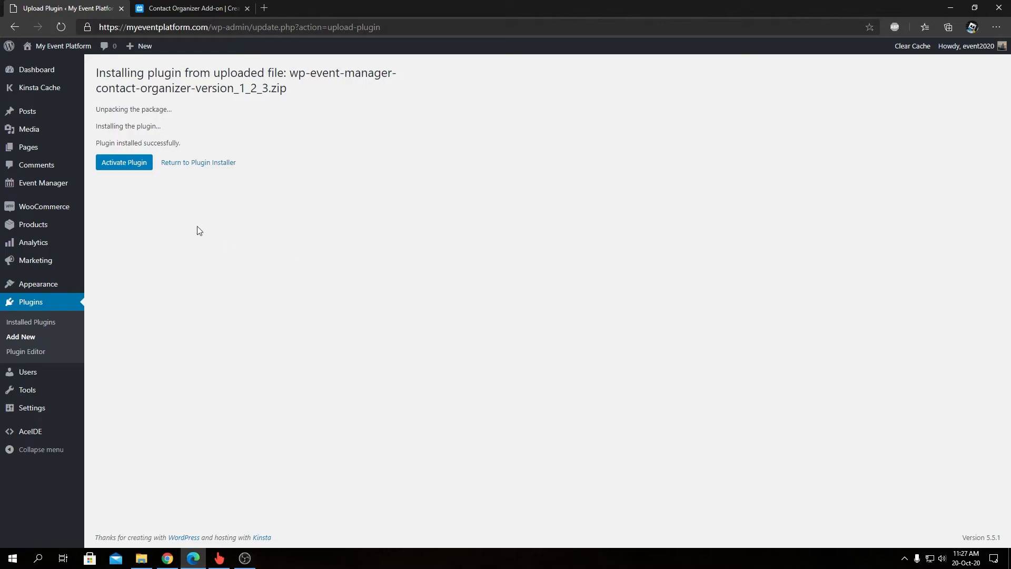
left_click(124, 162)
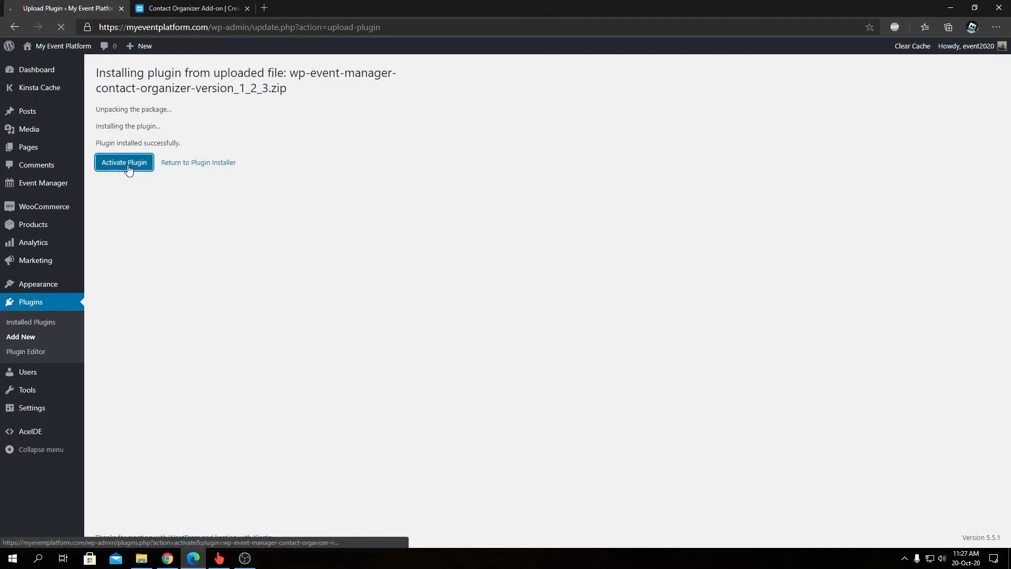
left_click(123, 163)
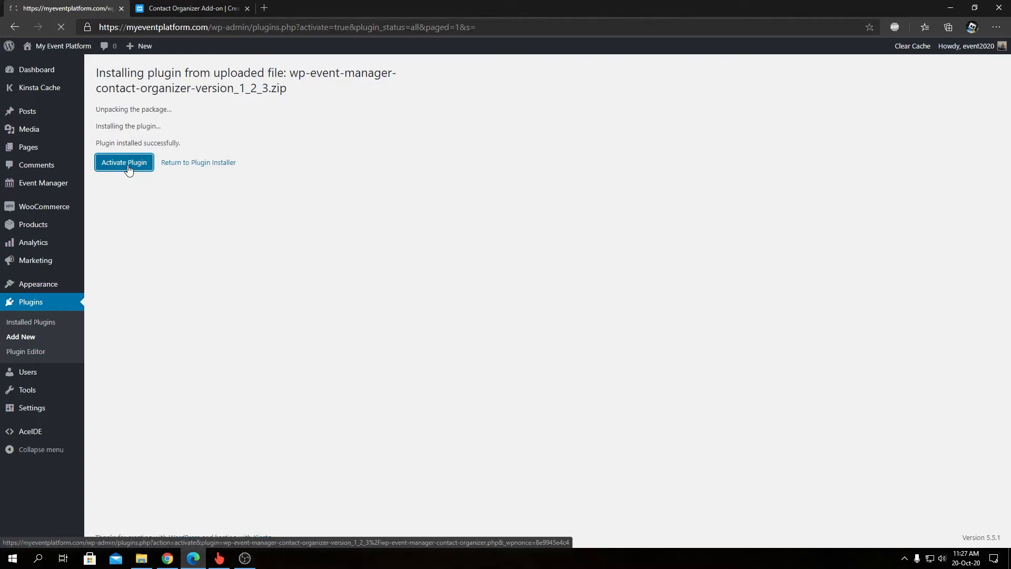
- Start licence activation for WP Event Manager - Contact Organizer from the Installed Plugins list
left_click(124, 162)
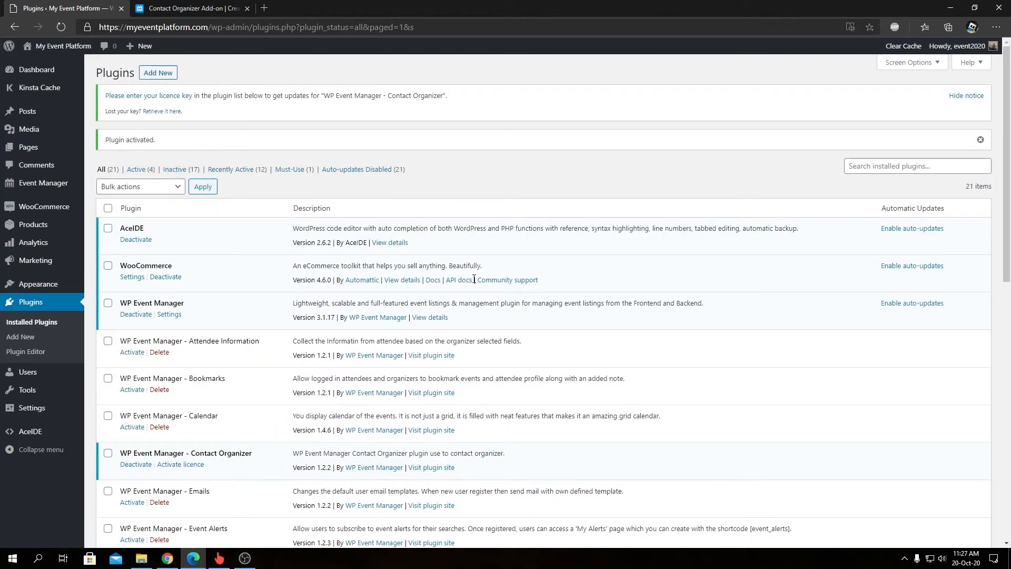
scroll("down", 3)
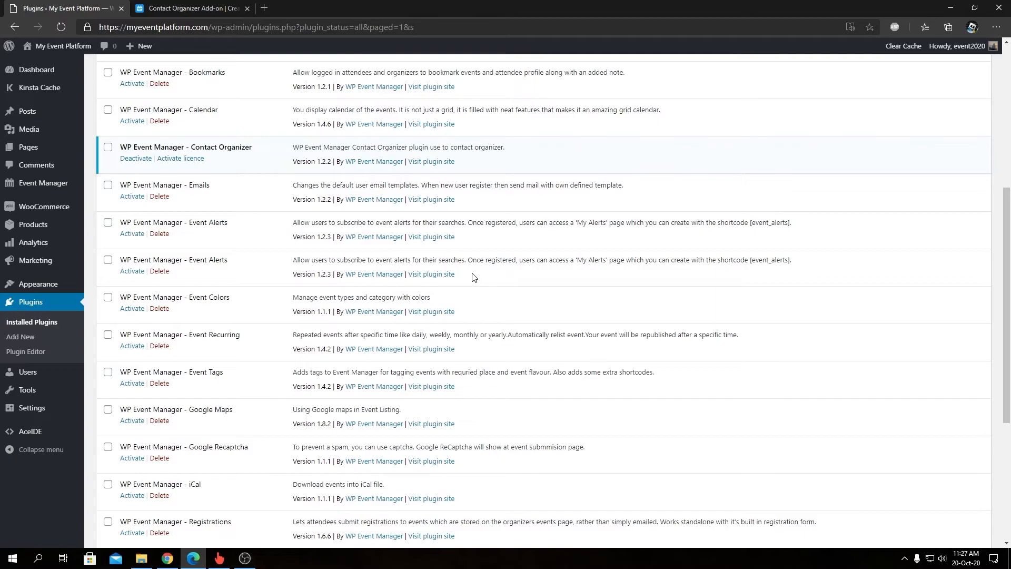
mouse_move(188, 161)
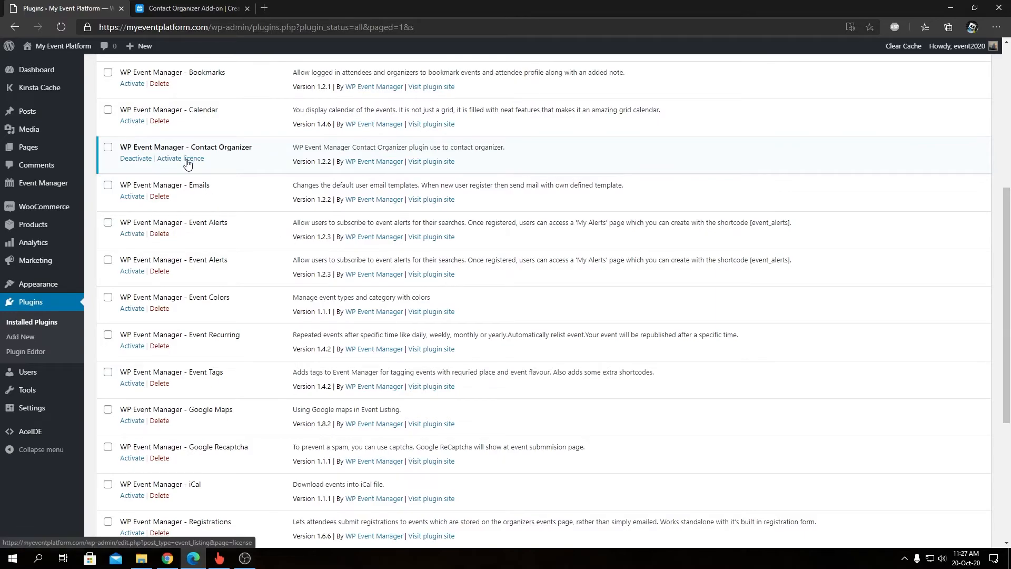
left_click(180, 159)
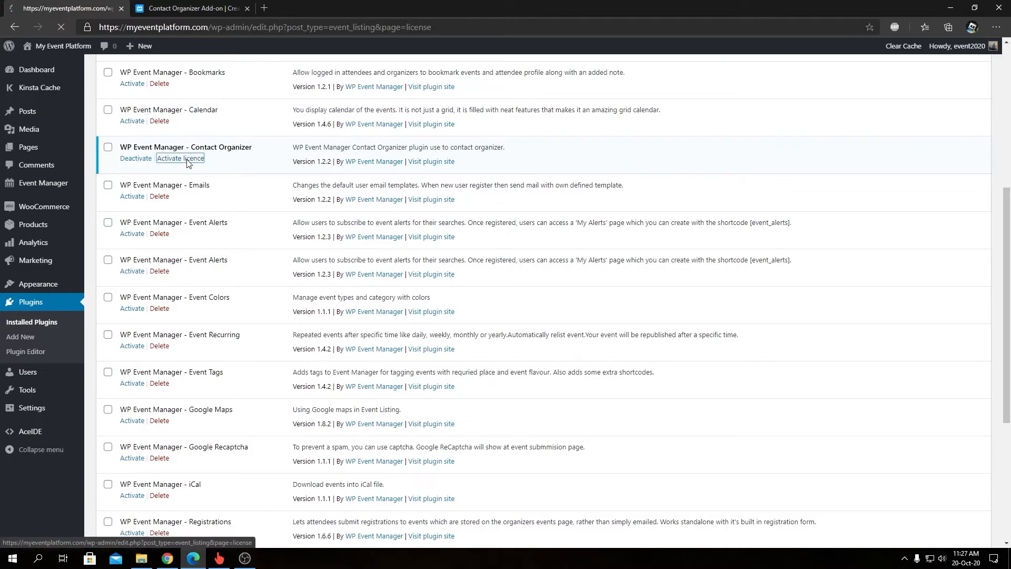
- Activate the Contact Organizer licence with the filled key and email, getting the thank-you notice
left_click(180, 159)
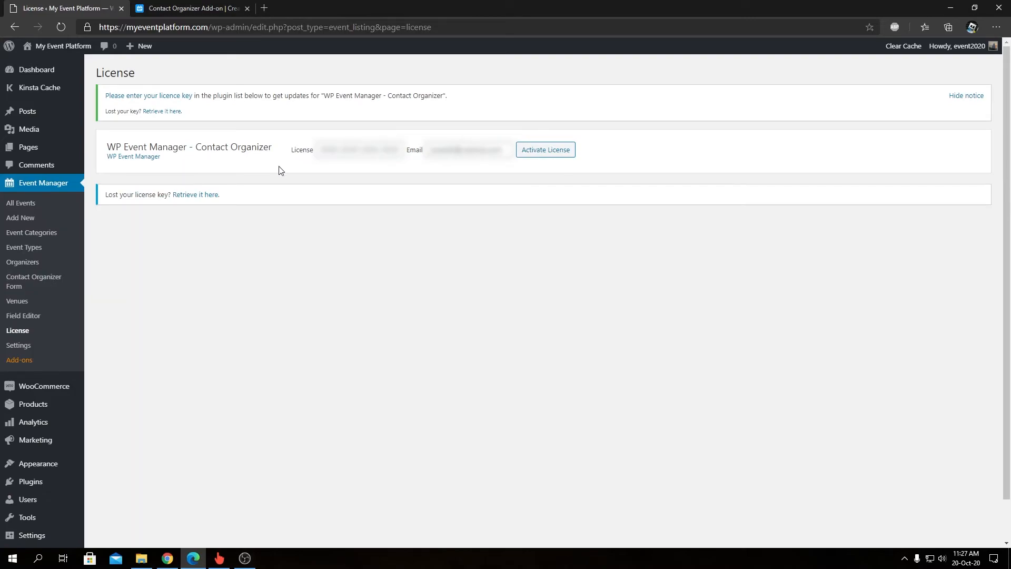
left_click(359, 150)
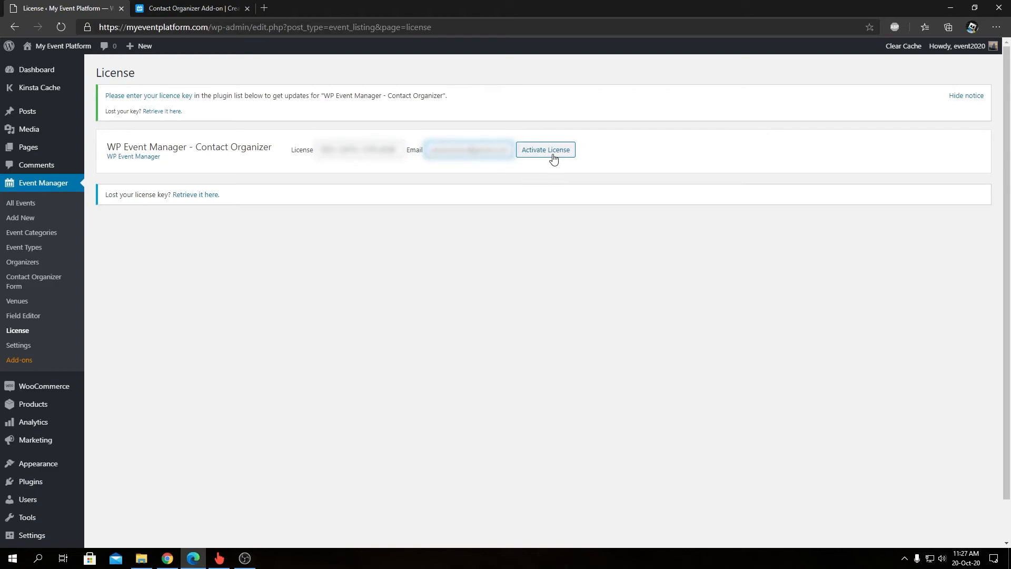
left_click(545, 150)
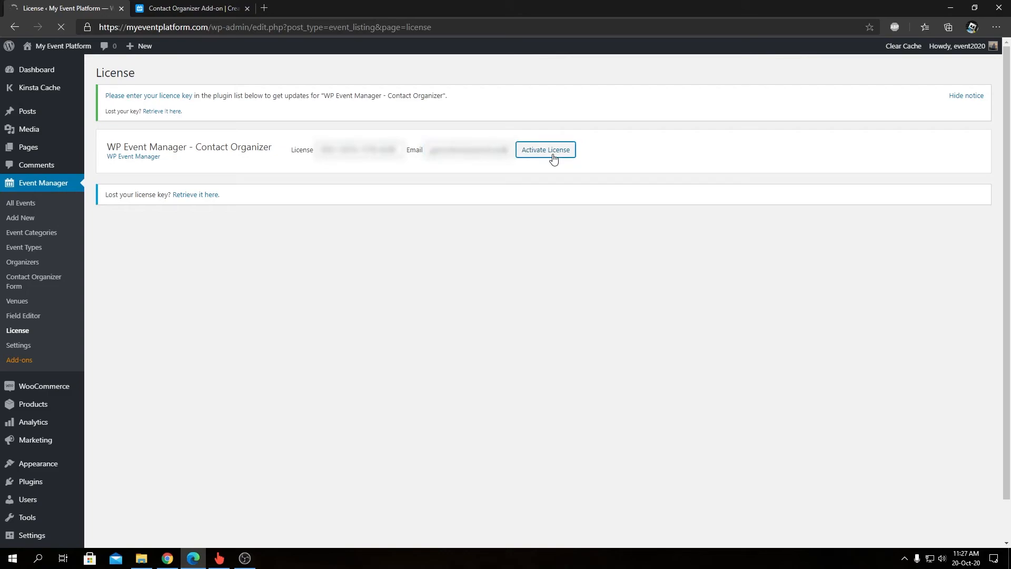
left_click(544, 149)
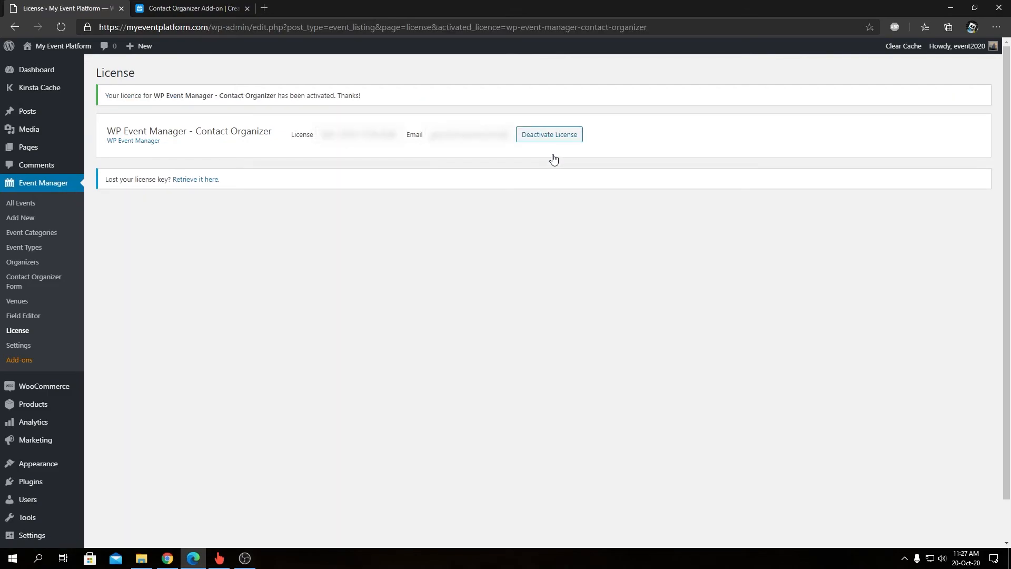
mouse_move(373, 207)
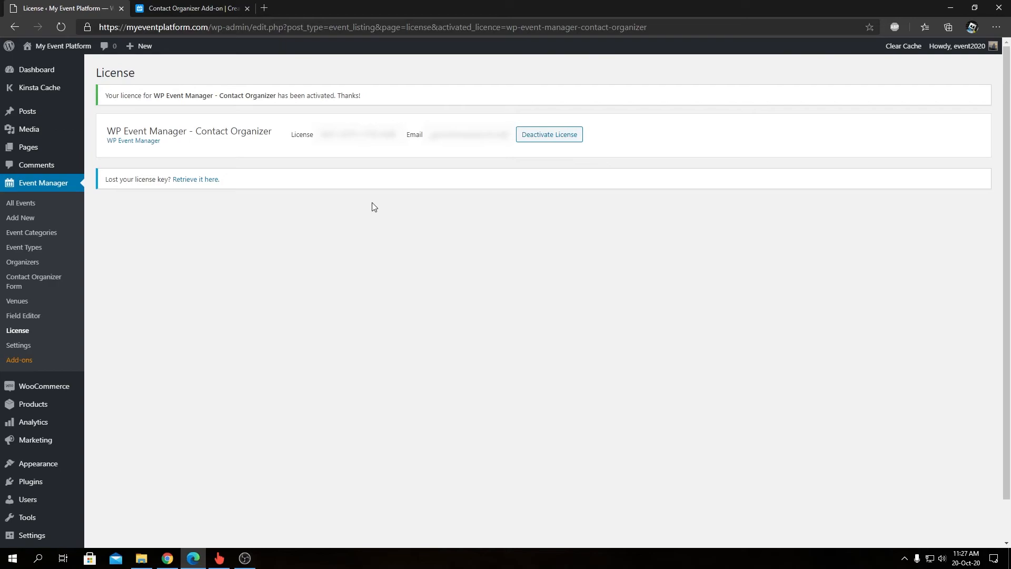
mouse_move(370, 207)
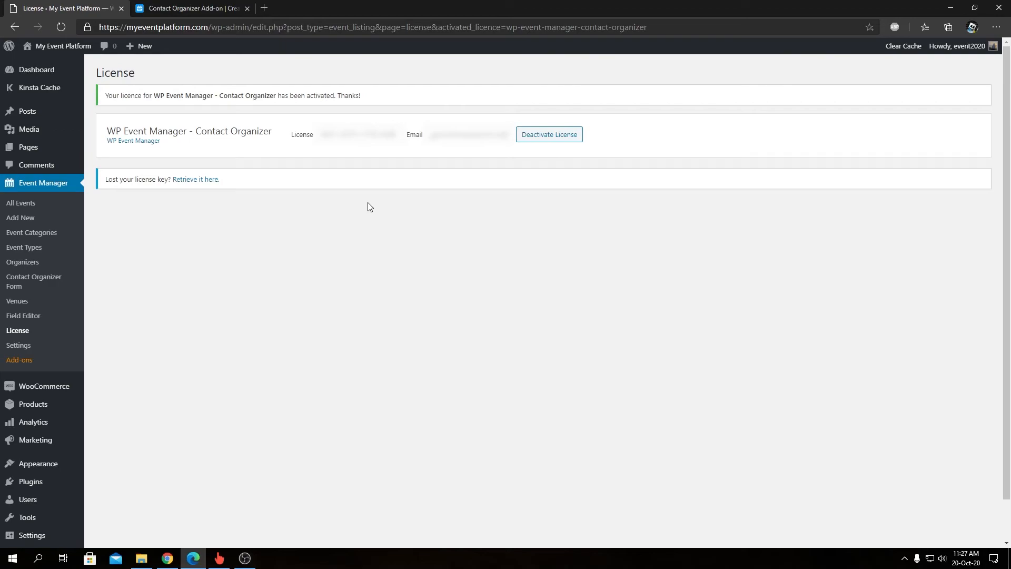
mouse_move(416, 108)
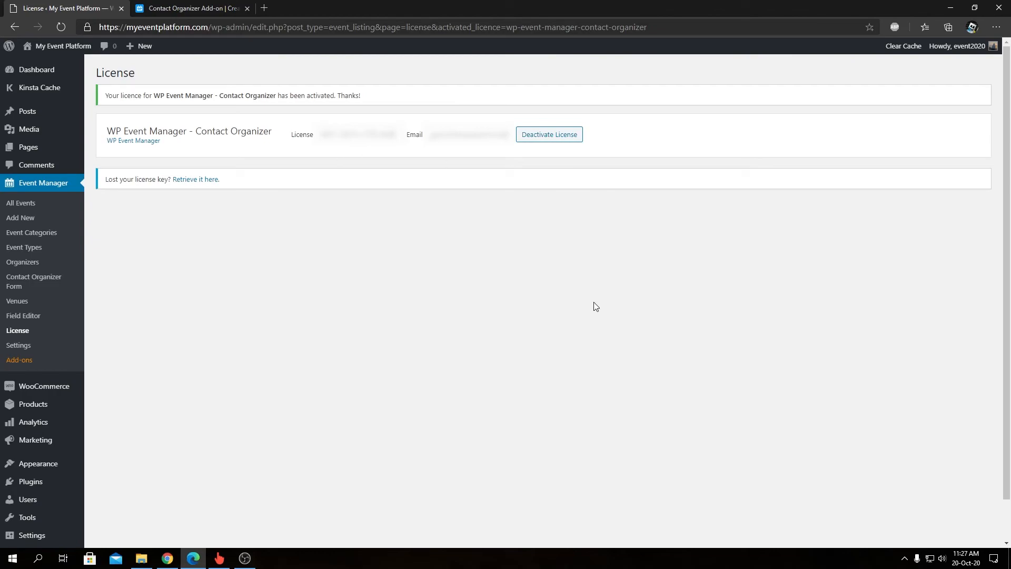
mouse_move(592, 303)
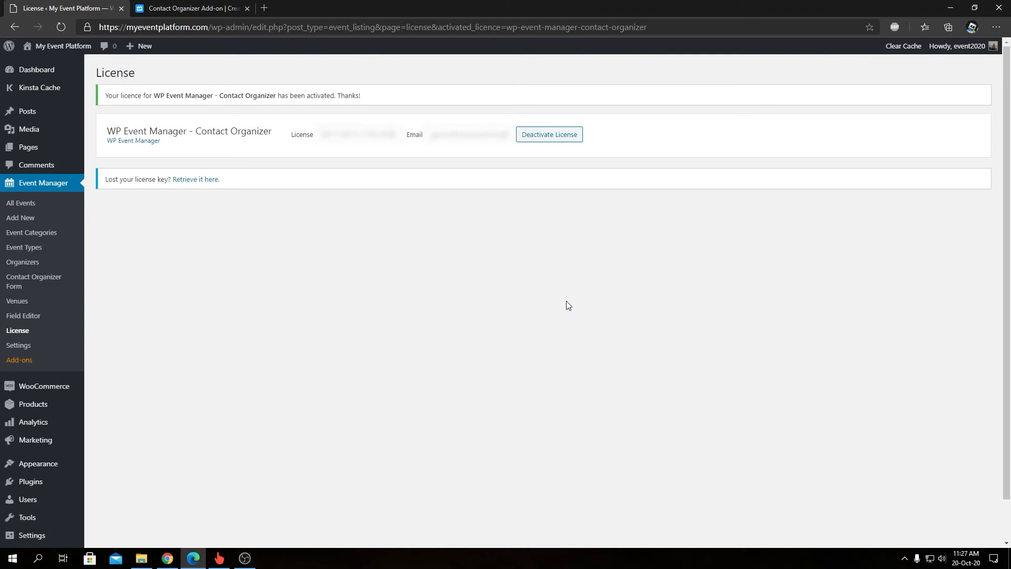
mouse_move(582, 308)
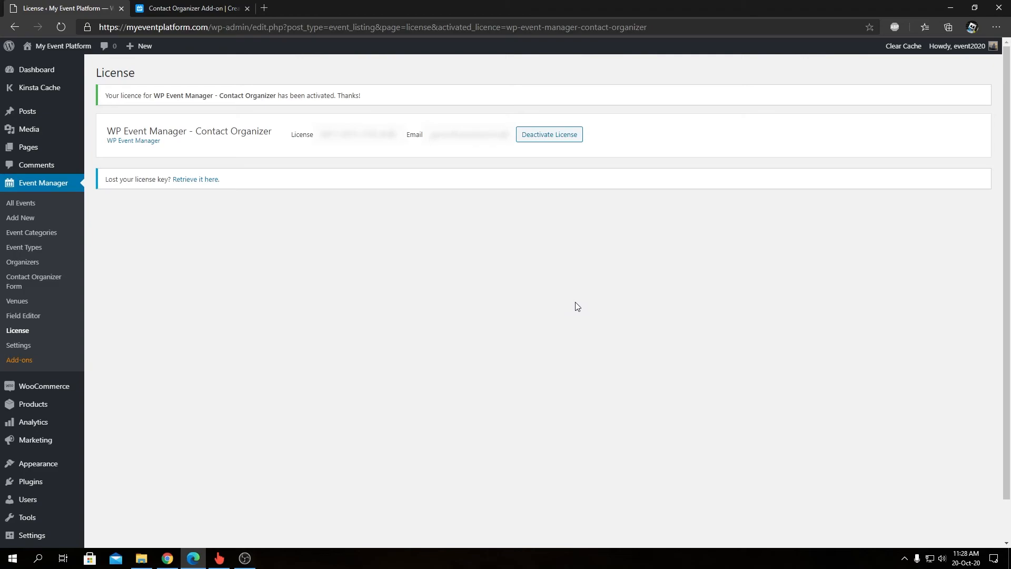
mouse_move(570, 304)
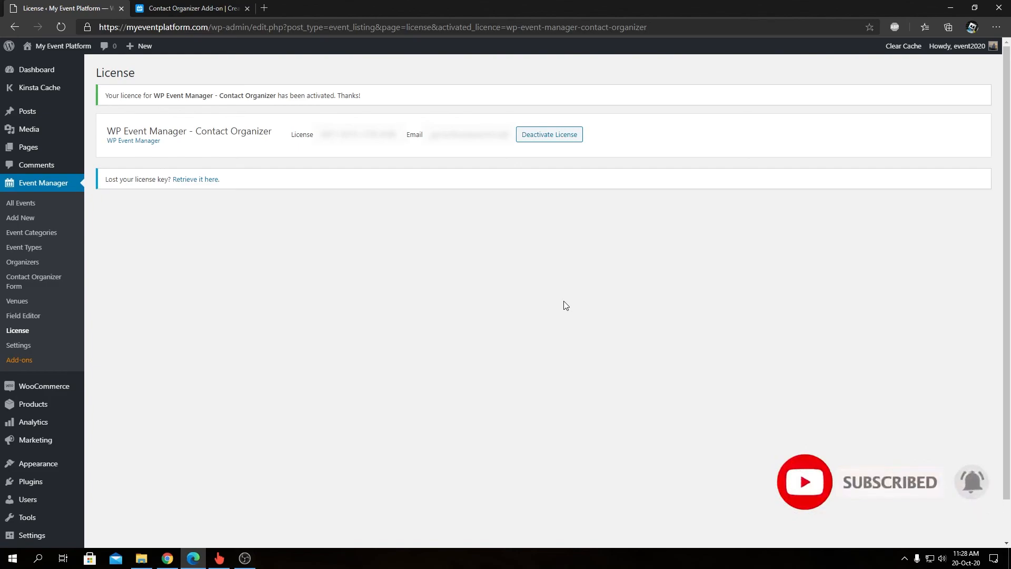
mouse_move(552, 302)
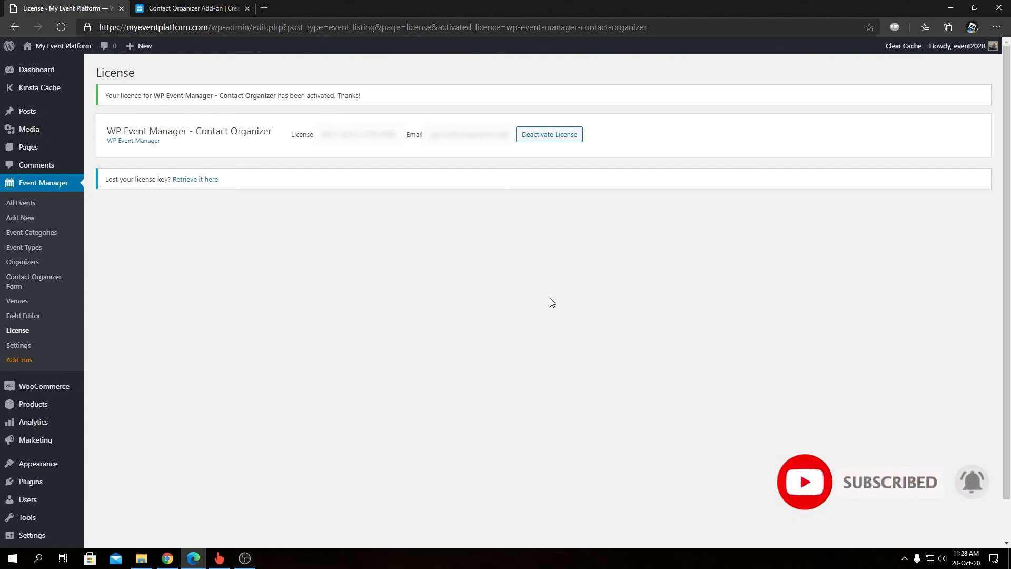